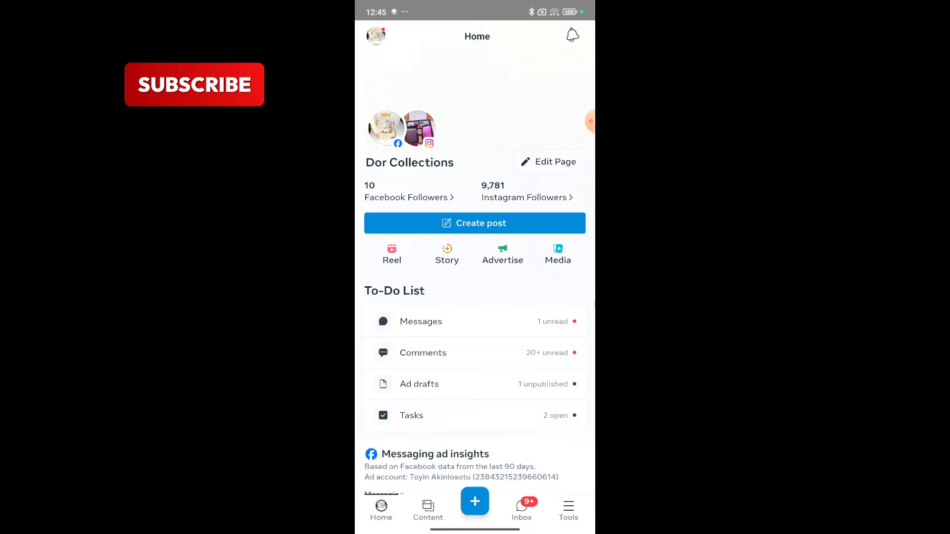
Go from the Tools list into the Ads area to reach the Get more messages setup.
scroll("down", 3)
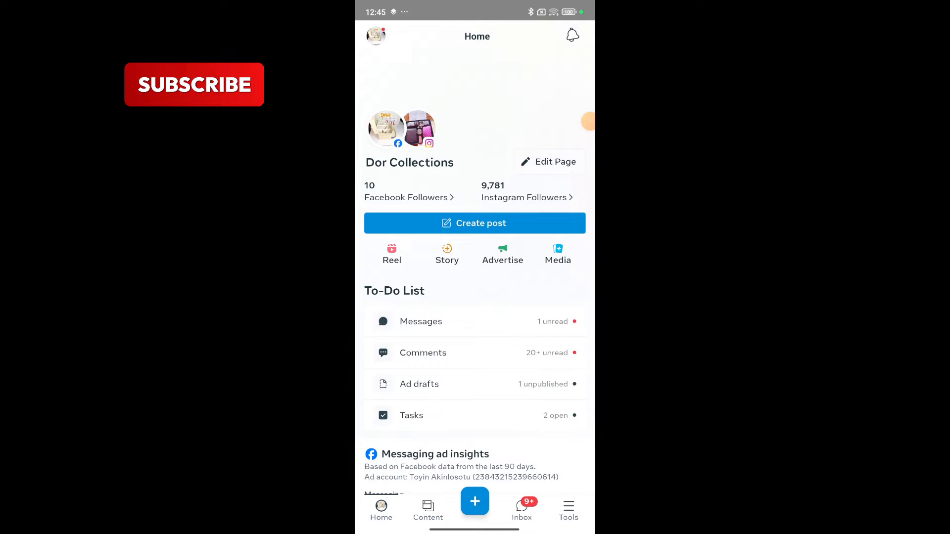
left_click(568, 509)
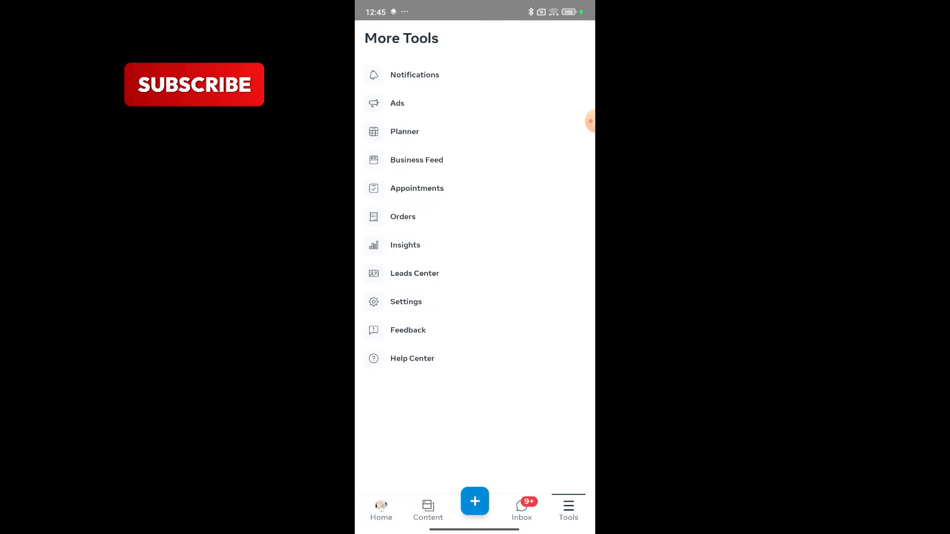
left_click(397, 103)
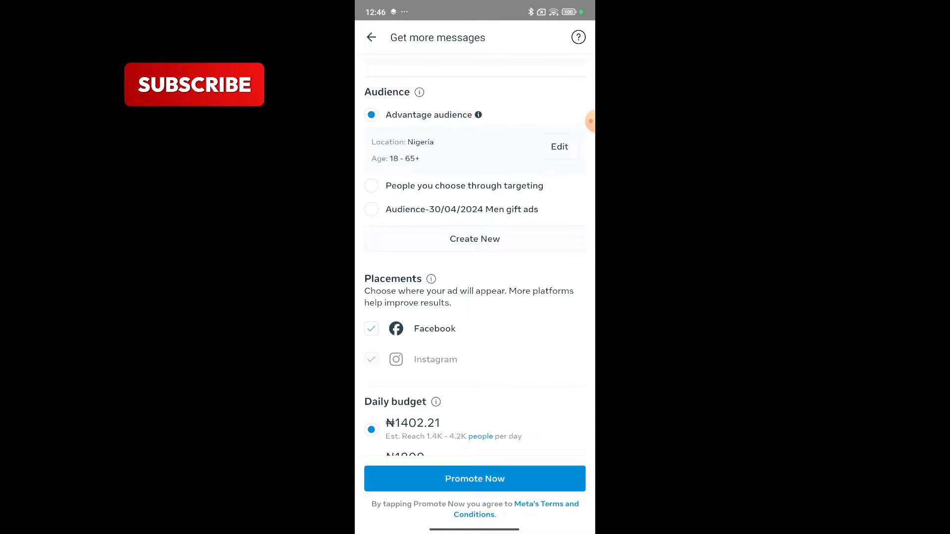
scroll("down", 3)
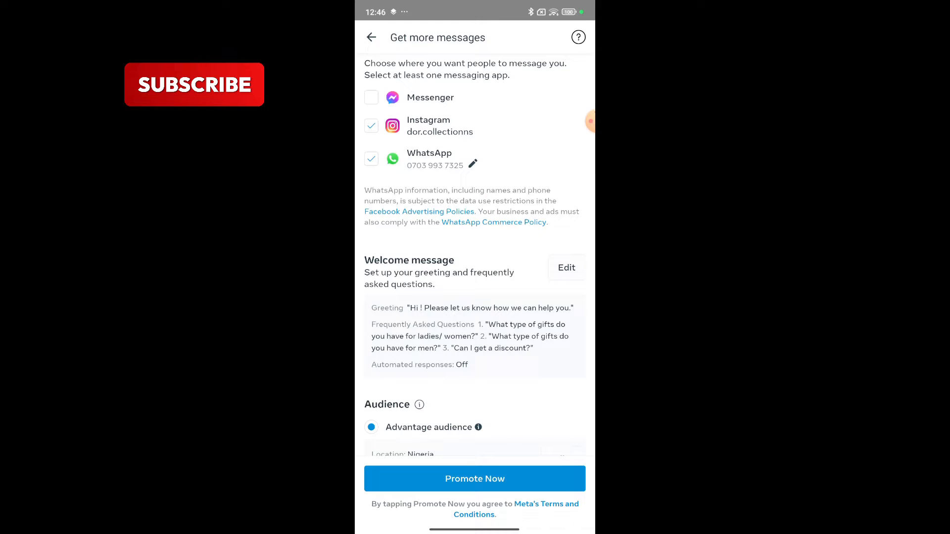
scroll("down", 3)
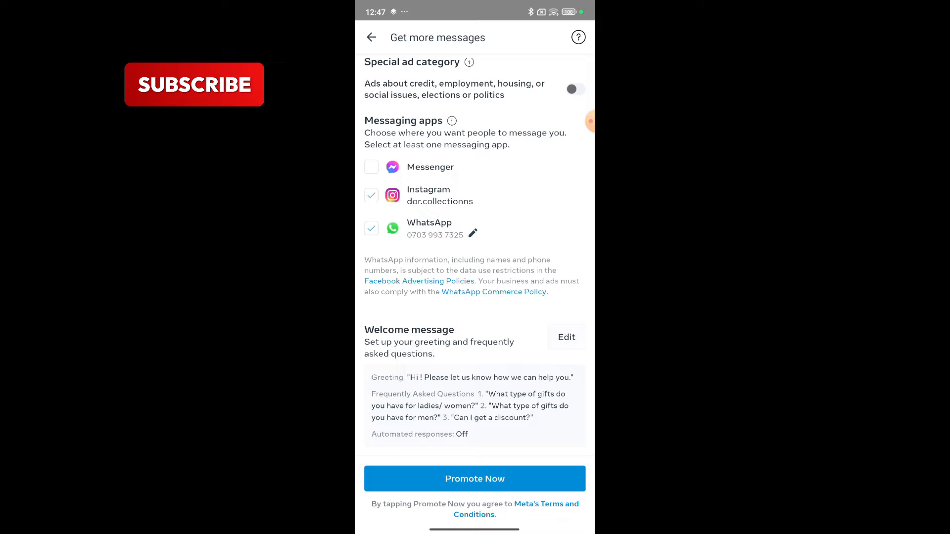
scroll("down", 3)
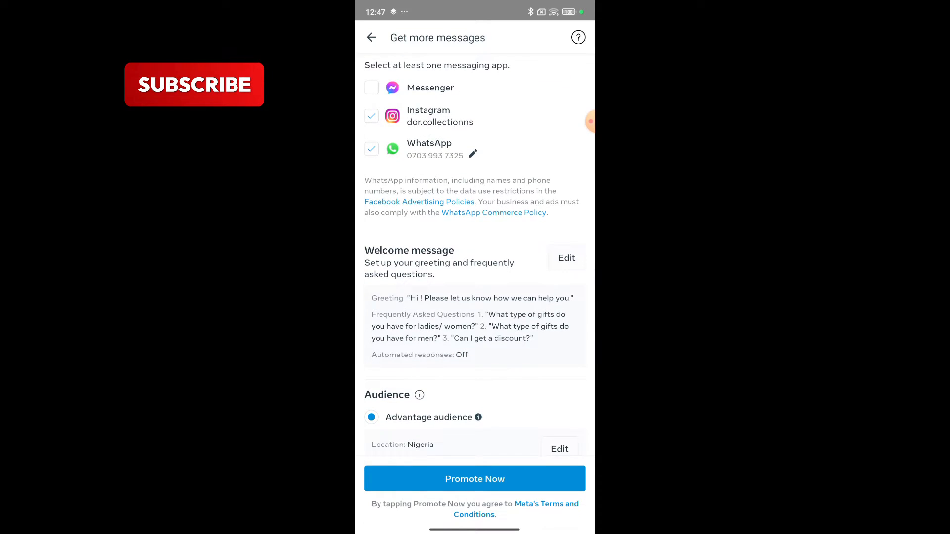
scroll("down", 3)
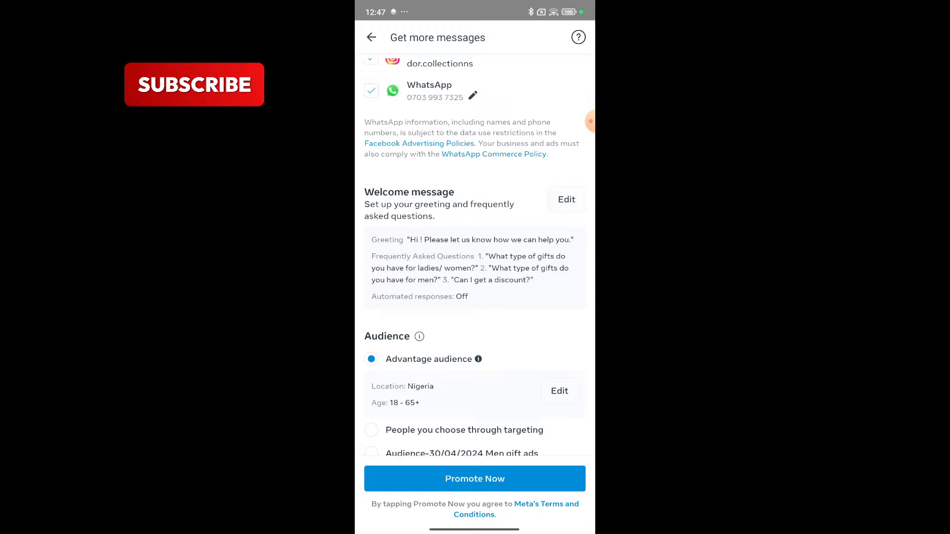
left_click(566, 199)
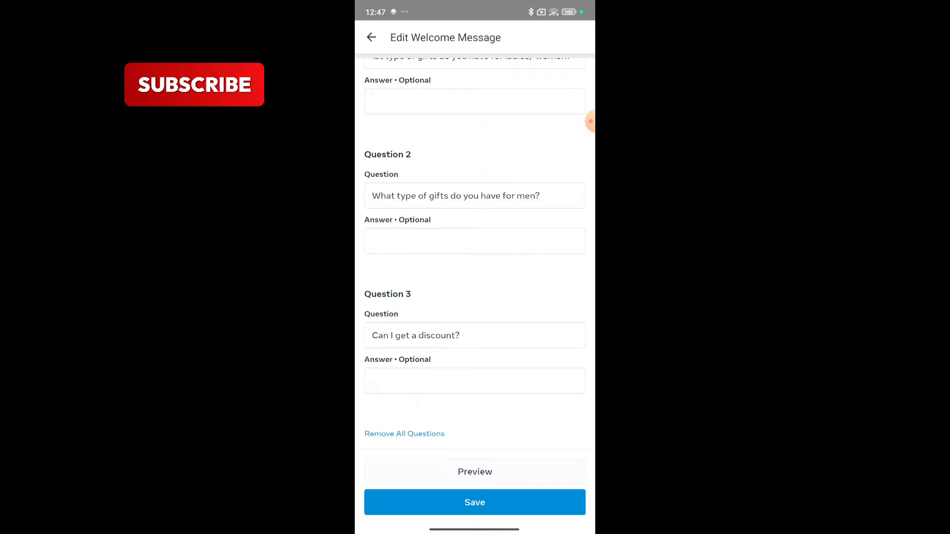
Review the welcome greeting and its questions, then return to the Dor Collections ad preview.
left_click(474, 335)
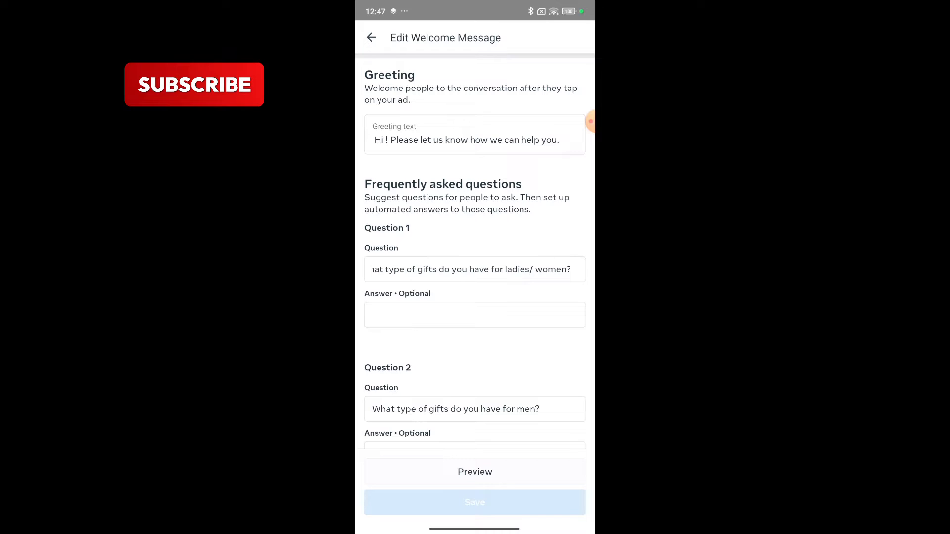
left_click(370, 37)
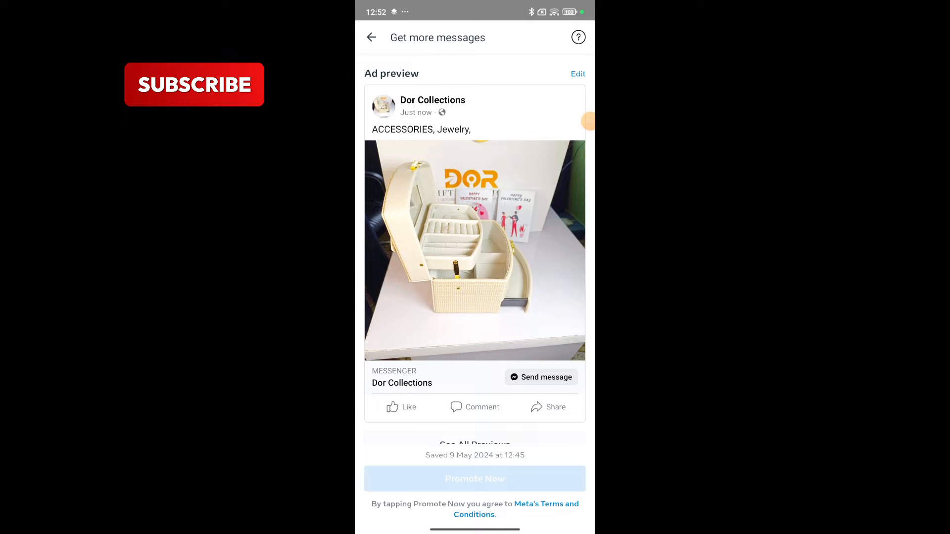
Swap the ad content for the existing 8 May "Every woman LOVES Pink" jewelry box post.
left_click(577, 74)
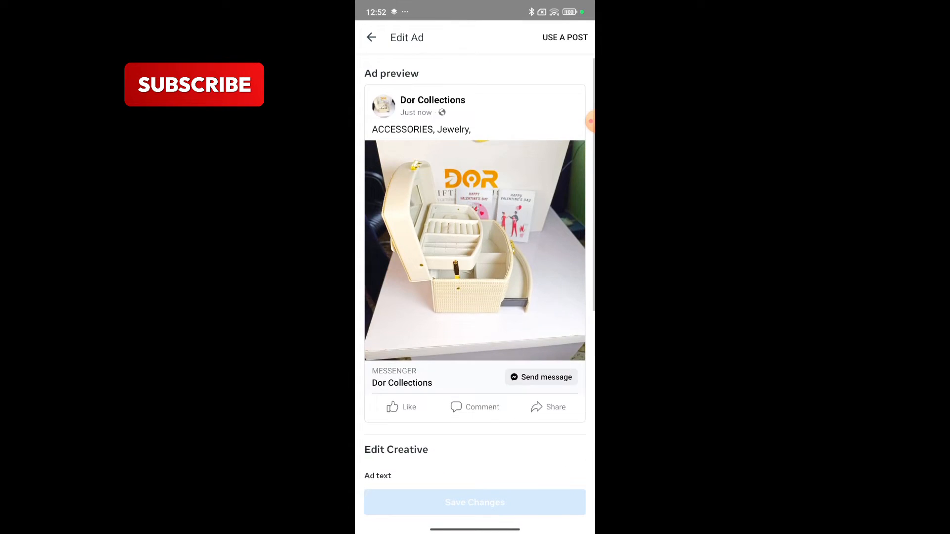
left_click(565, 36)
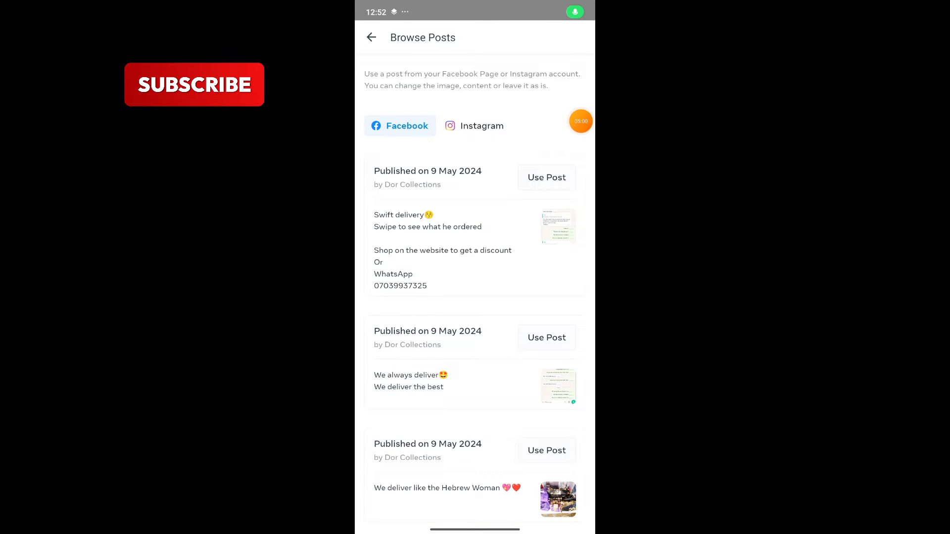
scroll("down", 3)
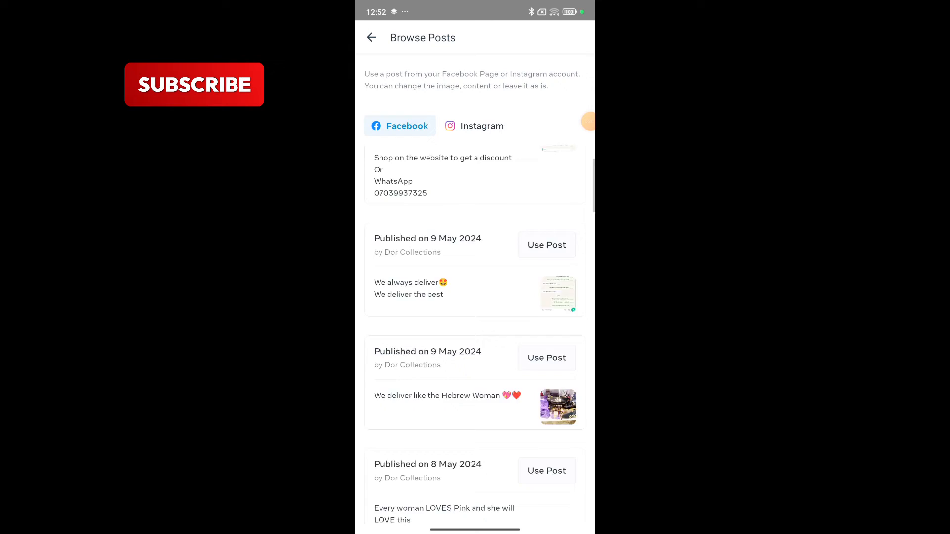
scroll("down", 3)
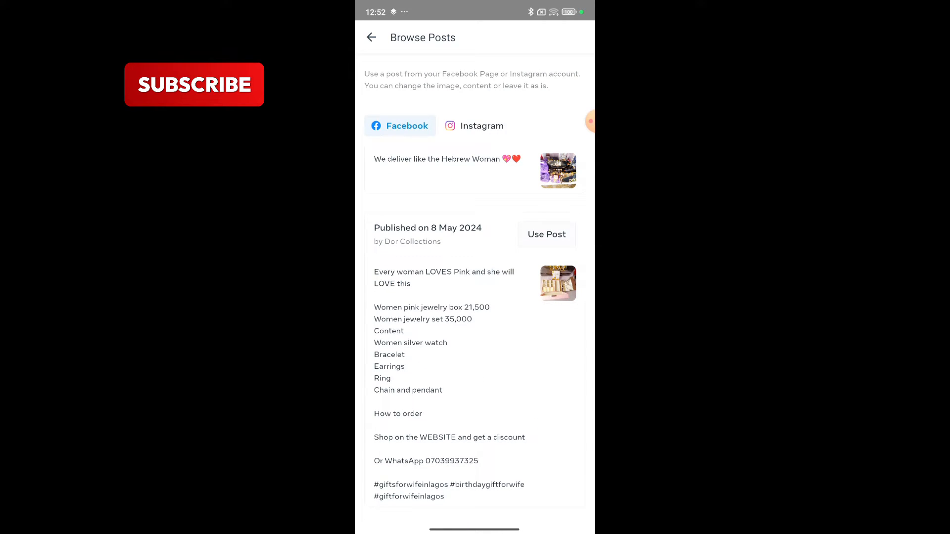
left_click(546, 235)
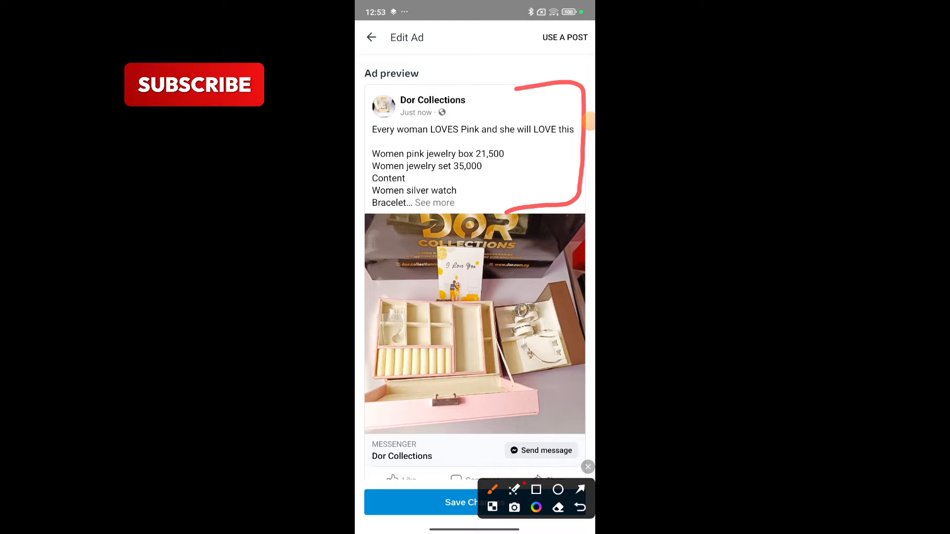
left_click(587, 466)
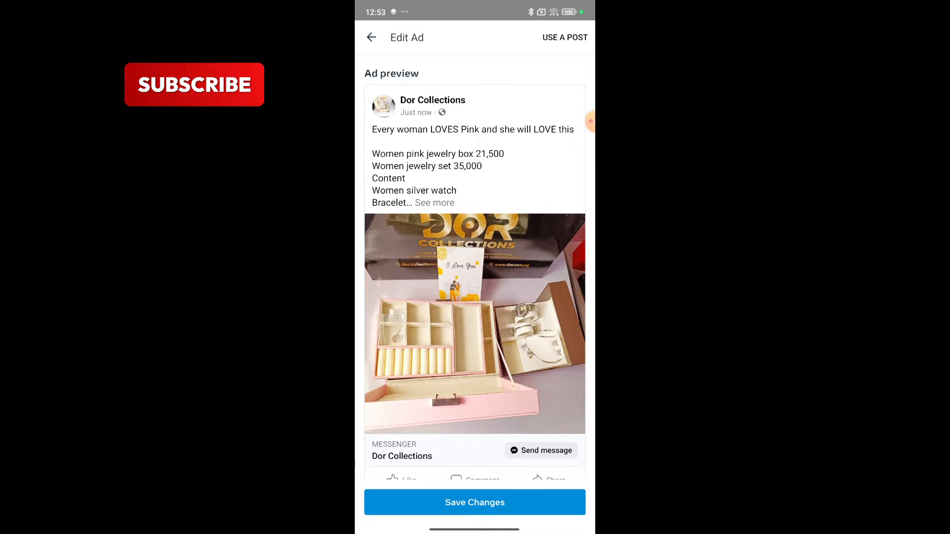
Save the updated ad content and start creating a new audience.
scroll("down", 3)
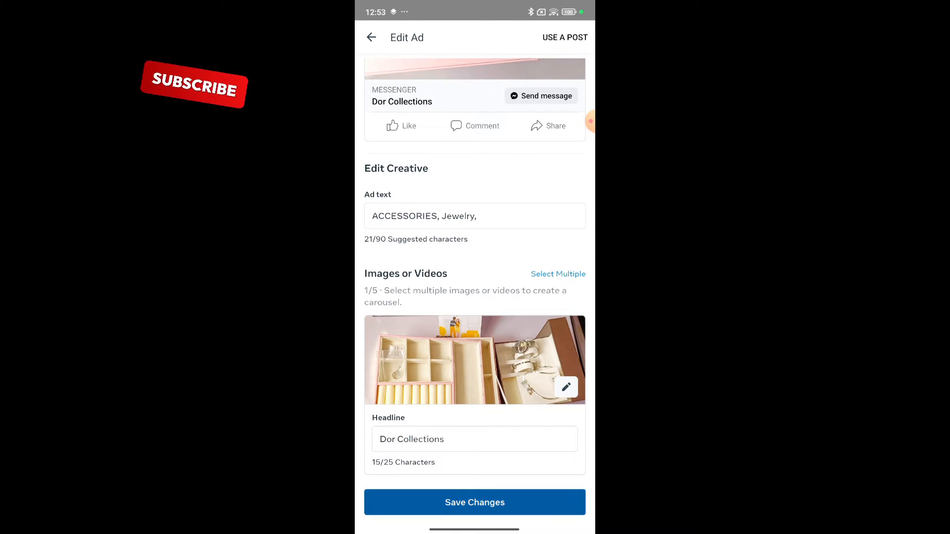
left_click(371, 36)
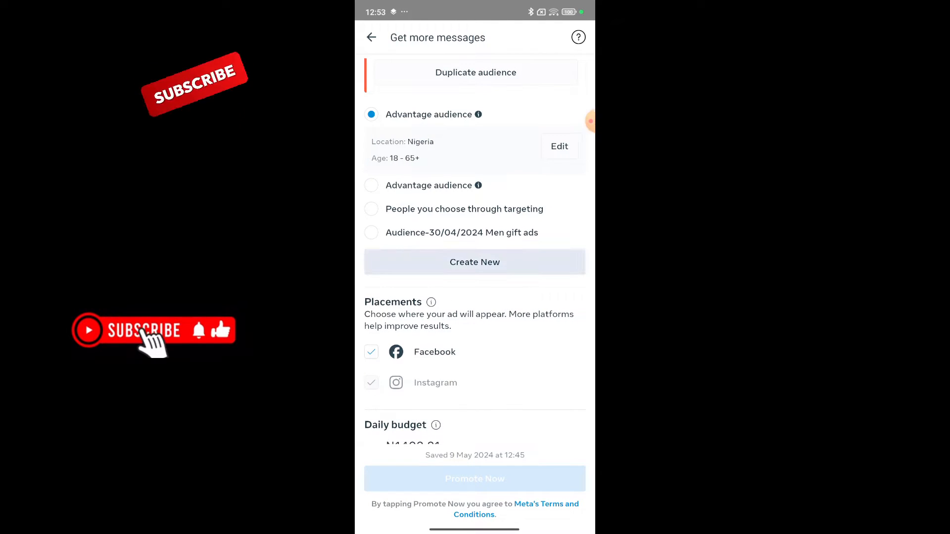
left_click(474, 261)
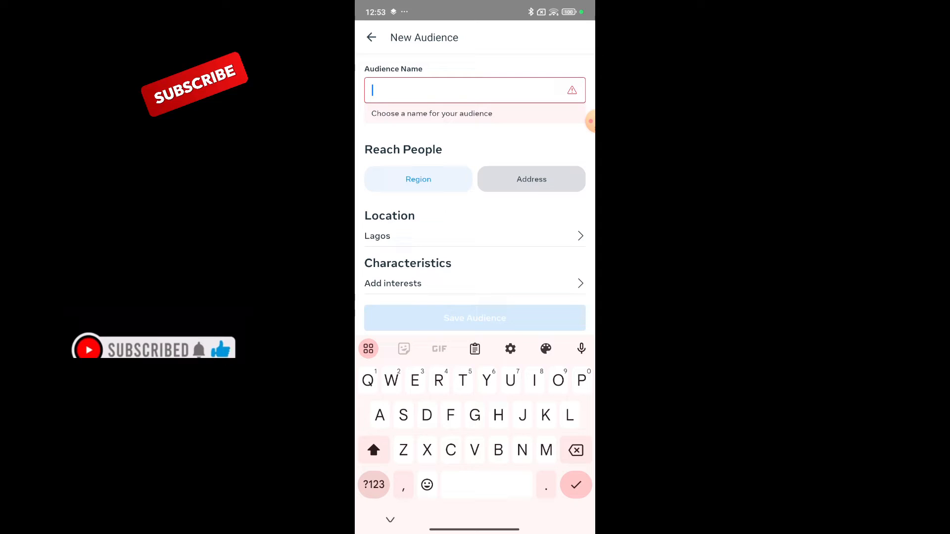
Name the new audience "May women jewelry box ads".
type("May")
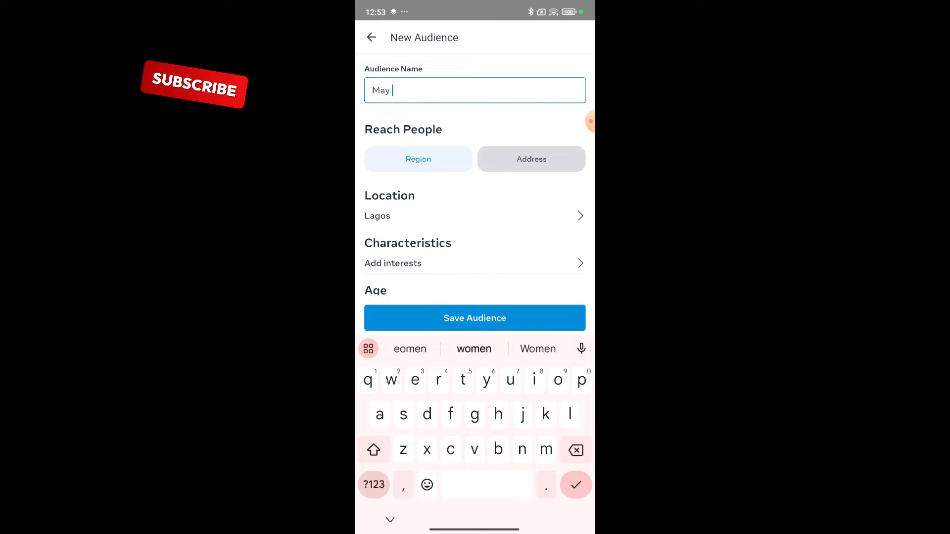
type("women jewelry box")
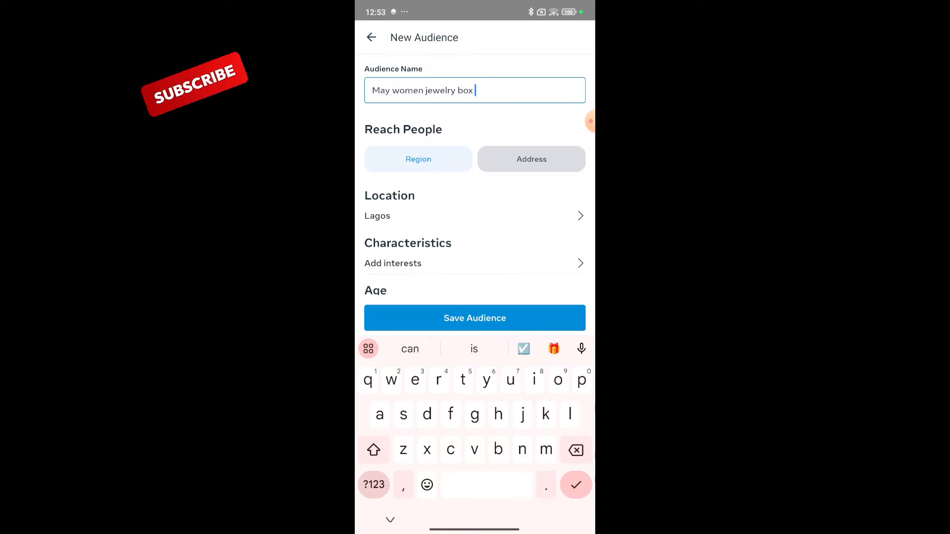
type("as")
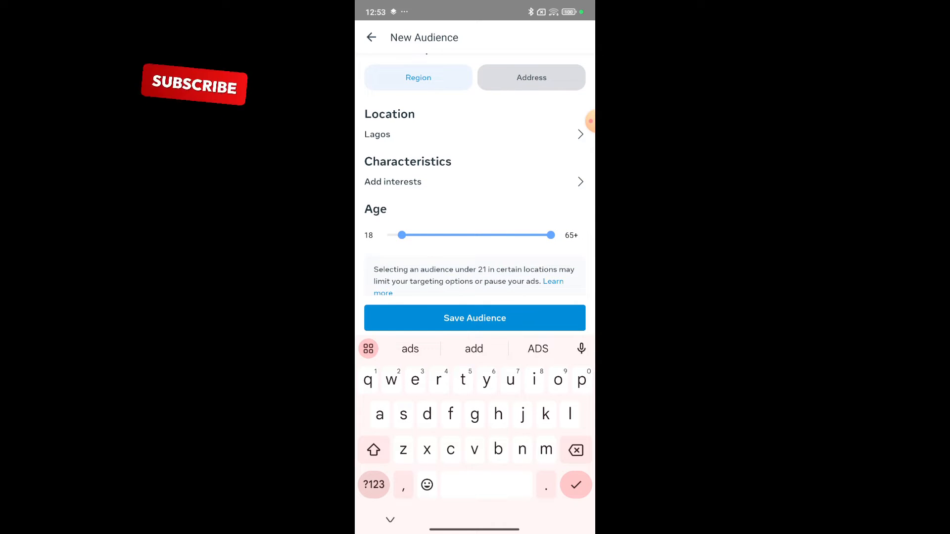
Set the audience age range to 25–50 with the age slider.
scroll("down", 3)
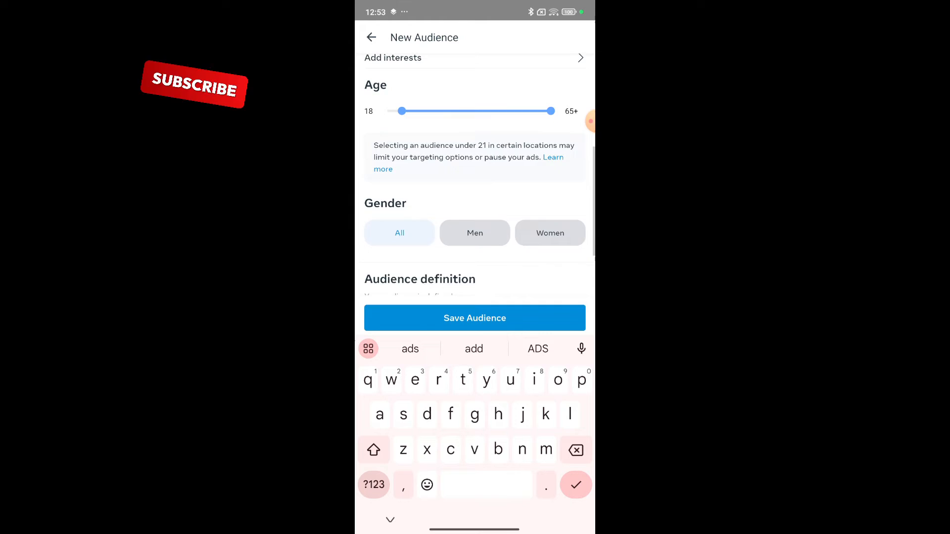
scroll("down", 3)
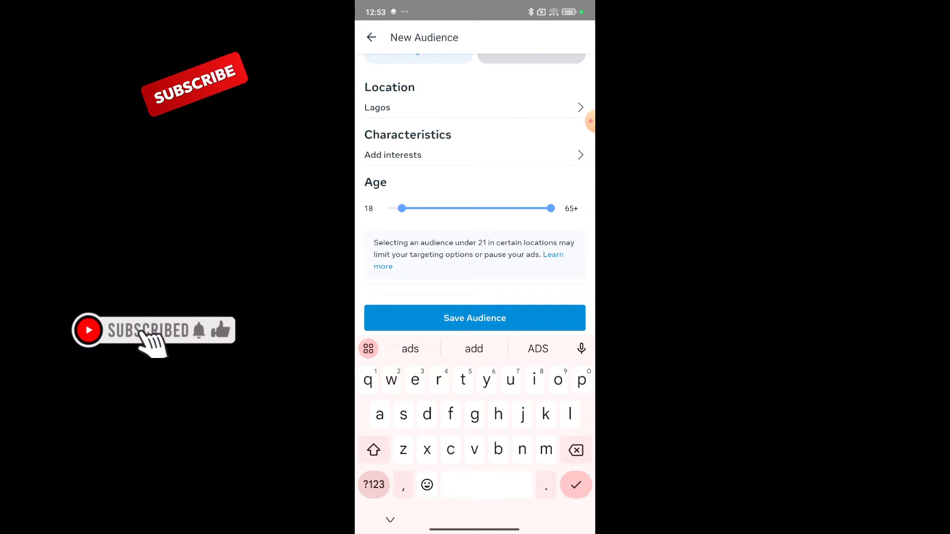
scroll("down", 3)
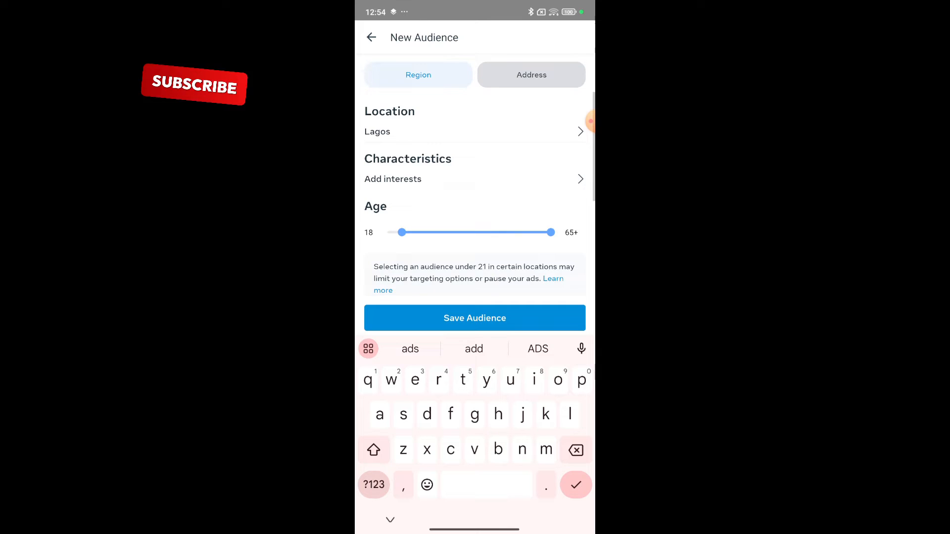
left_click_drag(549, 231, 522, 258)
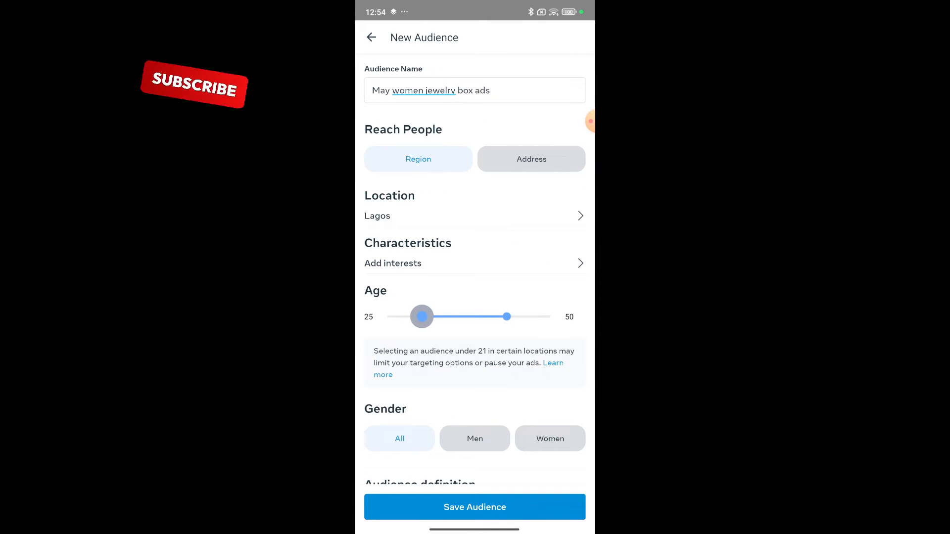
left_click_drag(421, 316, 430, 316)
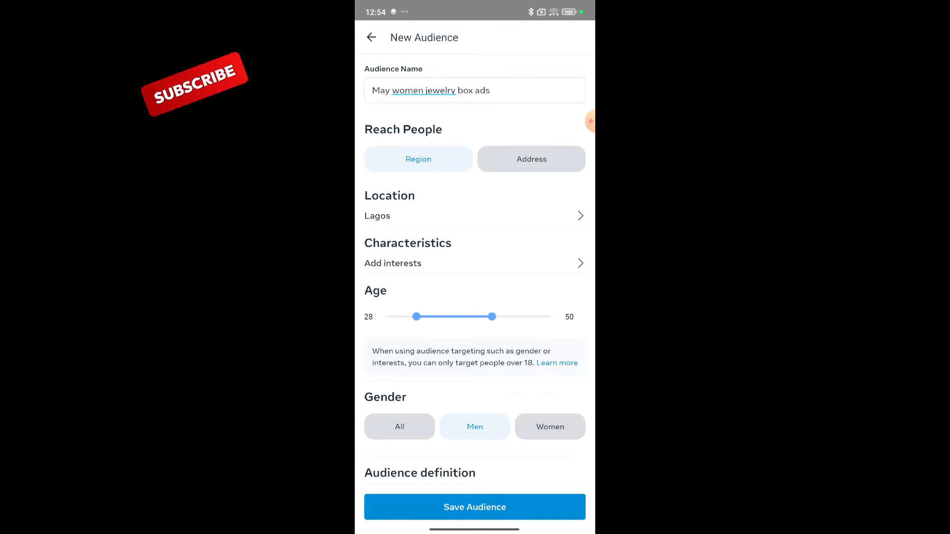
Adjust the age slider and move on to the Characteristics page for interests.
left_click_drag(492, 317, 477, 317)
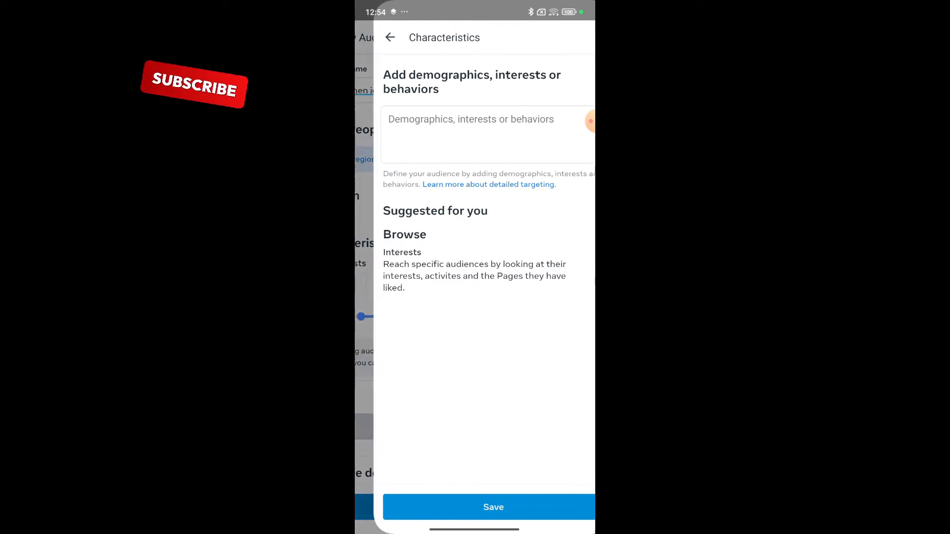
Add the giFT and Luxury (lifestyle content) interests to the audience.
left_click(474, 133)
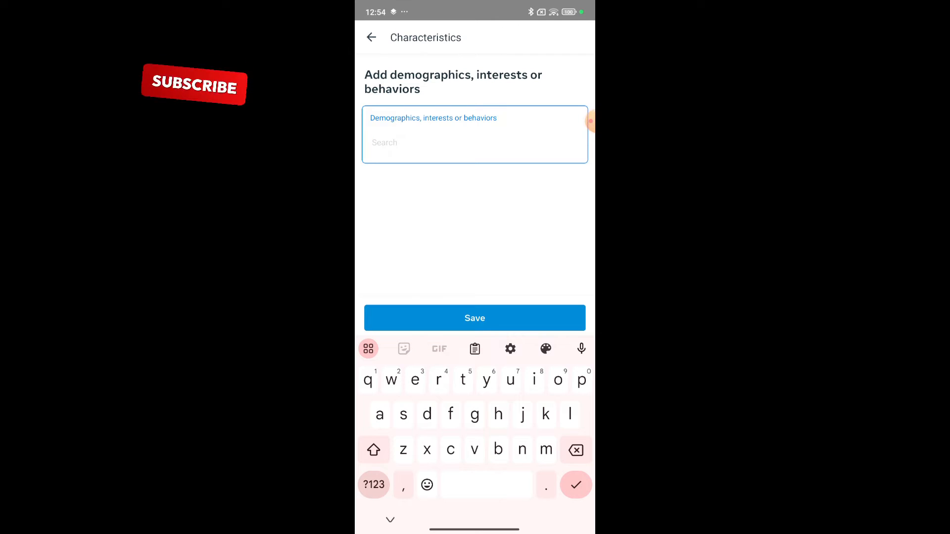
type("gift")
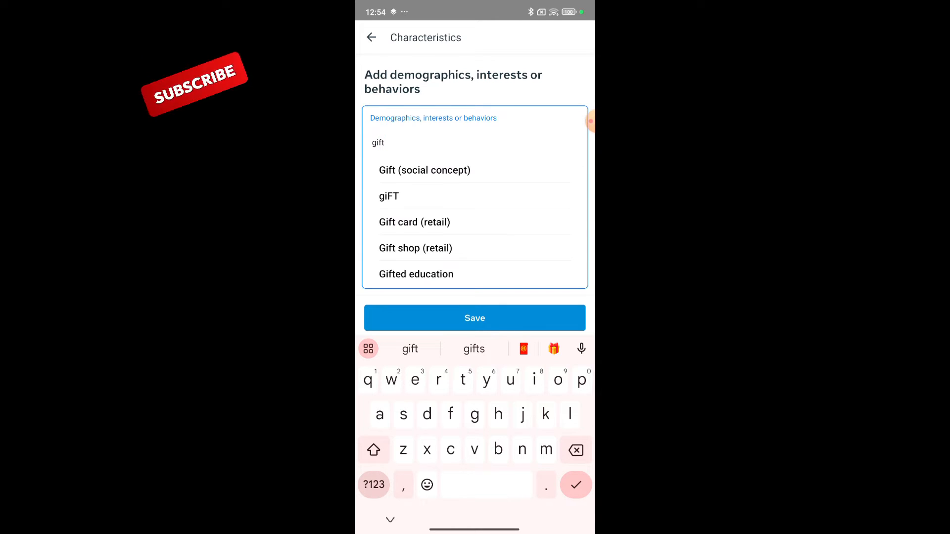
left_click(388, 196)
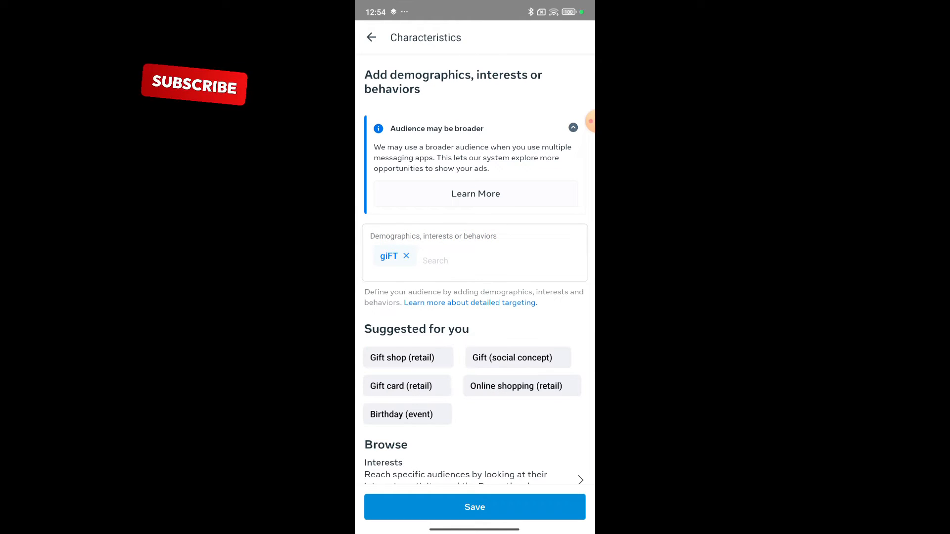
left_click(454, 260)
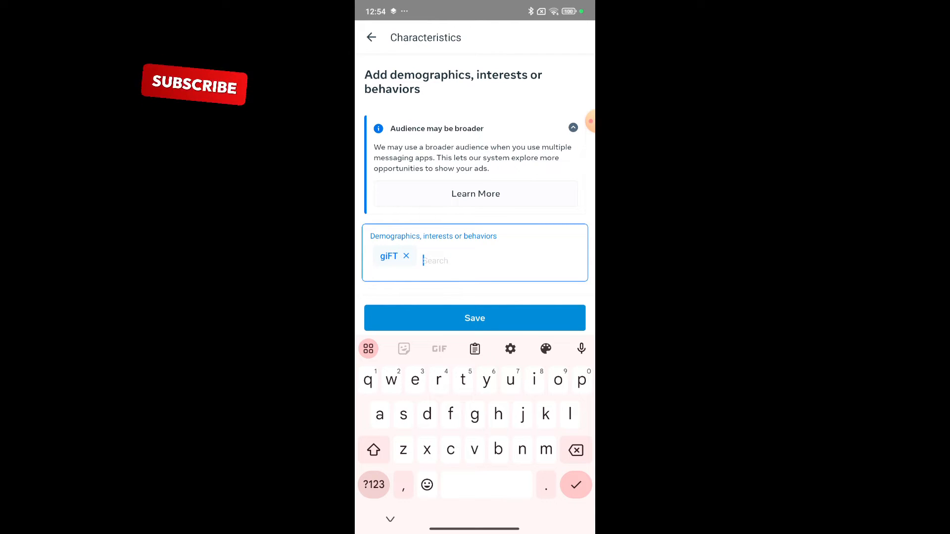
type("lixu")
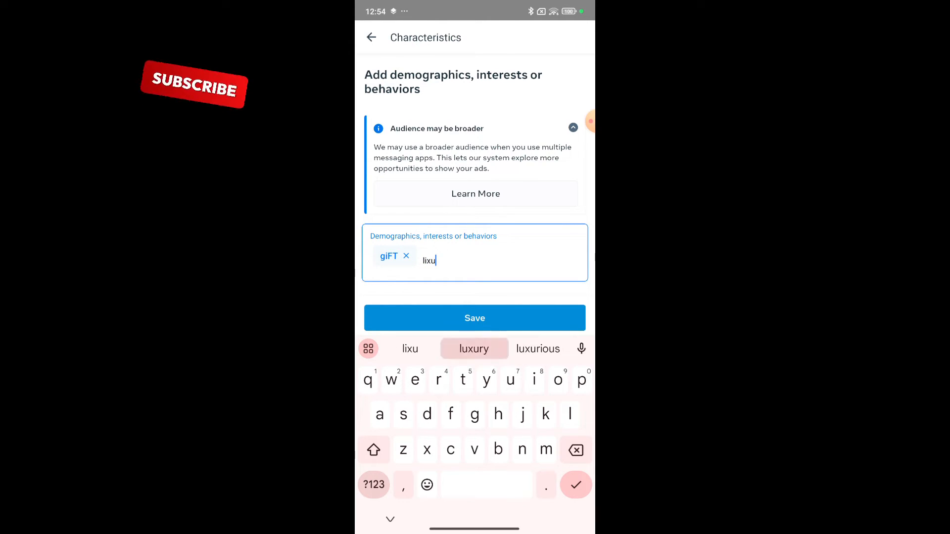
left_click(475, 348)
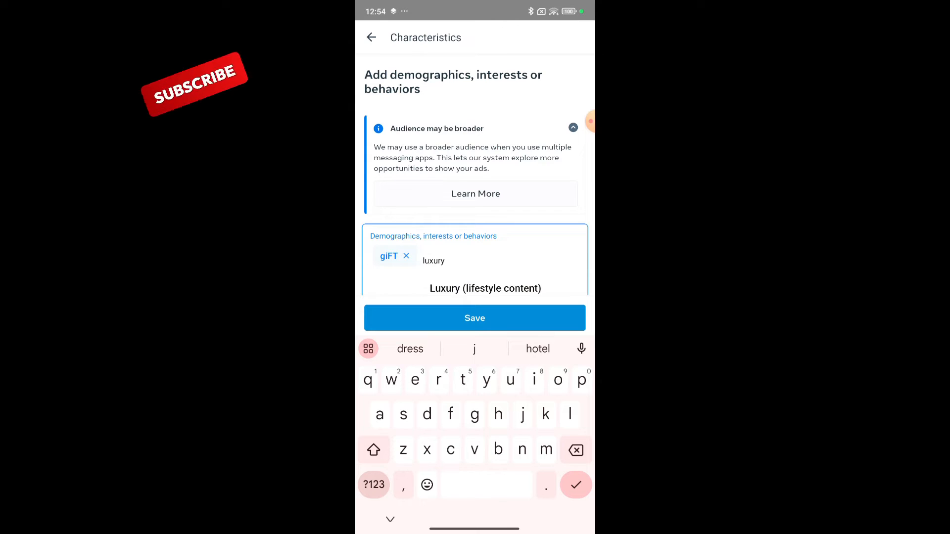
left_click(485, 288)
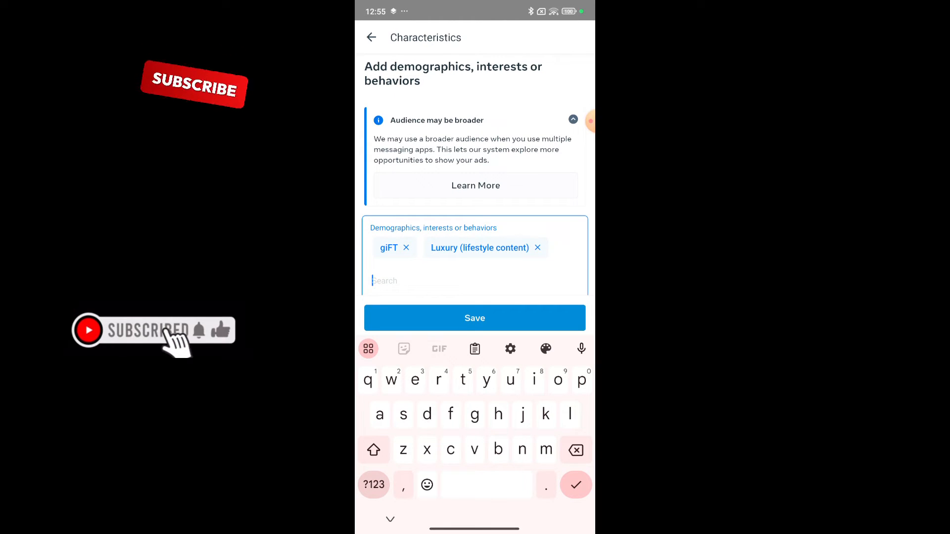
Add Business class and gift-related interests, then save the six interests to the audience.
type("business c")
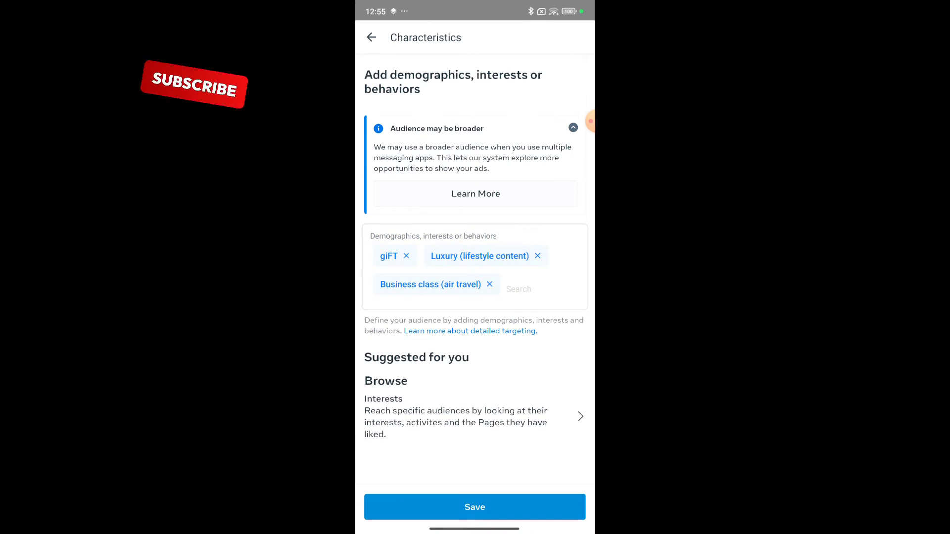
left_click(517, 289)
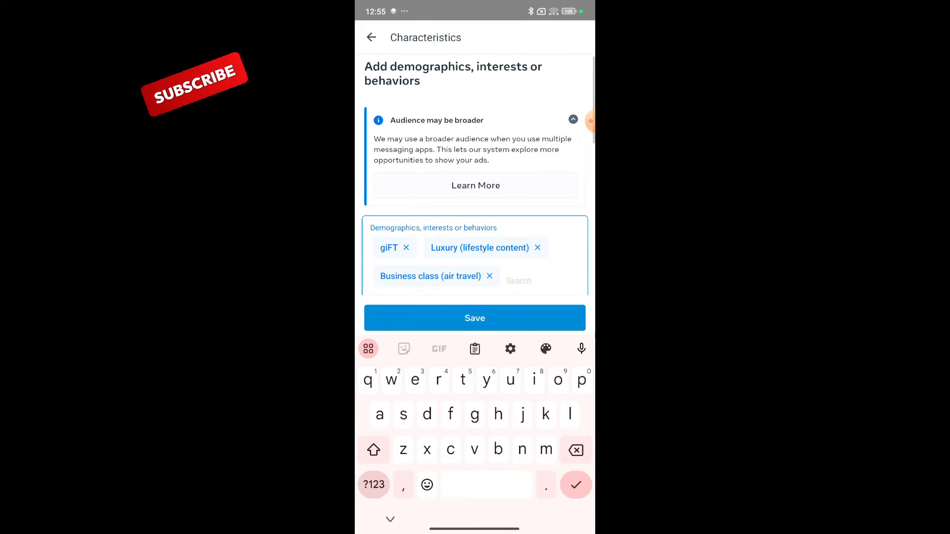
type("gift")
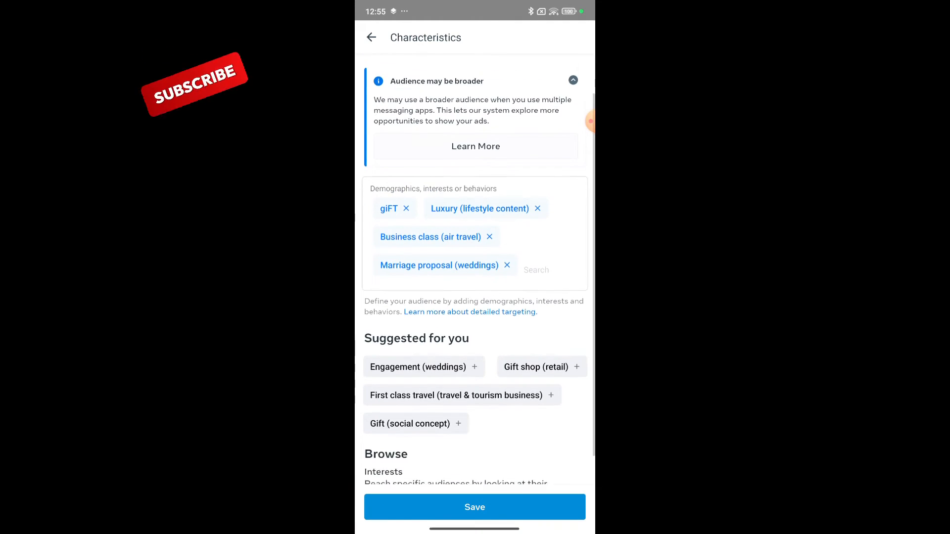
scroll("down", 3)
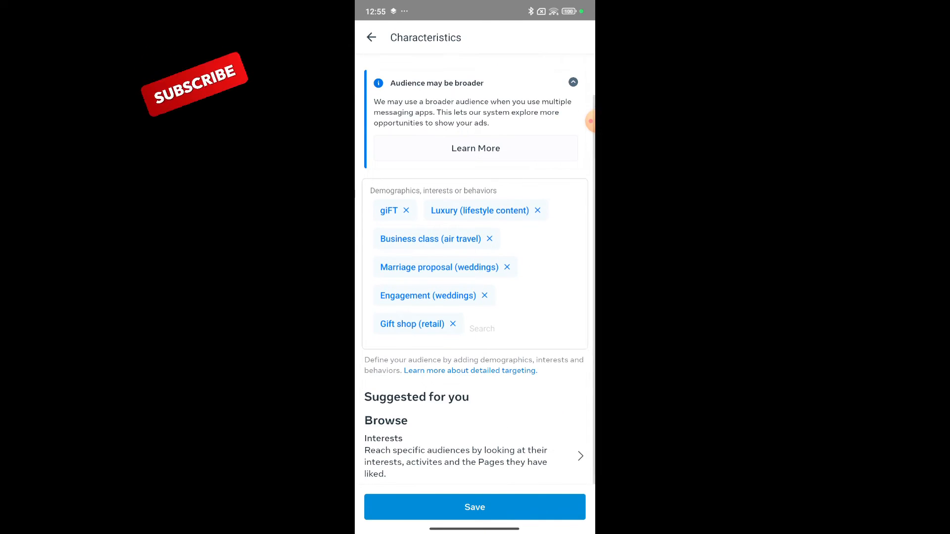
left_click(371, 37)
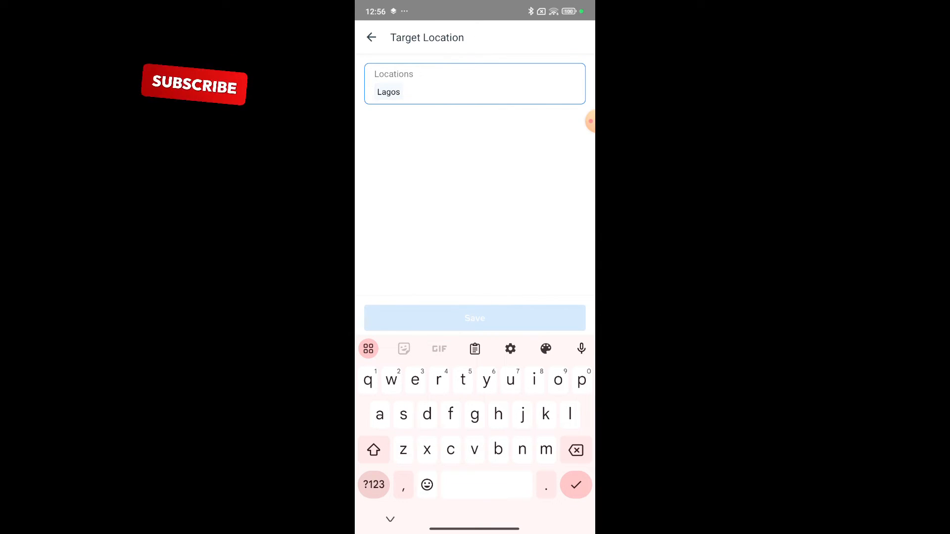
Target Lekki Beach Rd, Lagos and Julius Berger Rd, Lagos as the audience locations.
type("lekko")
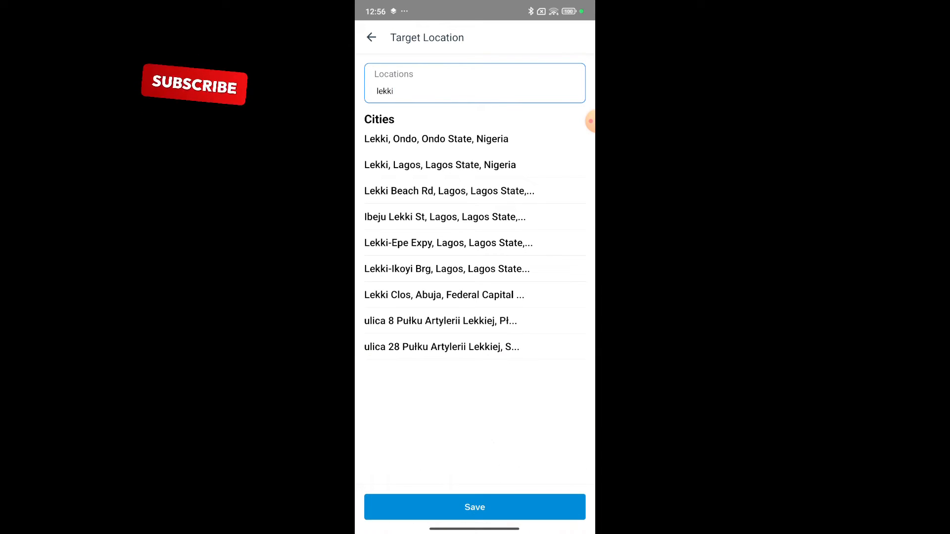
left_click(450, 191)
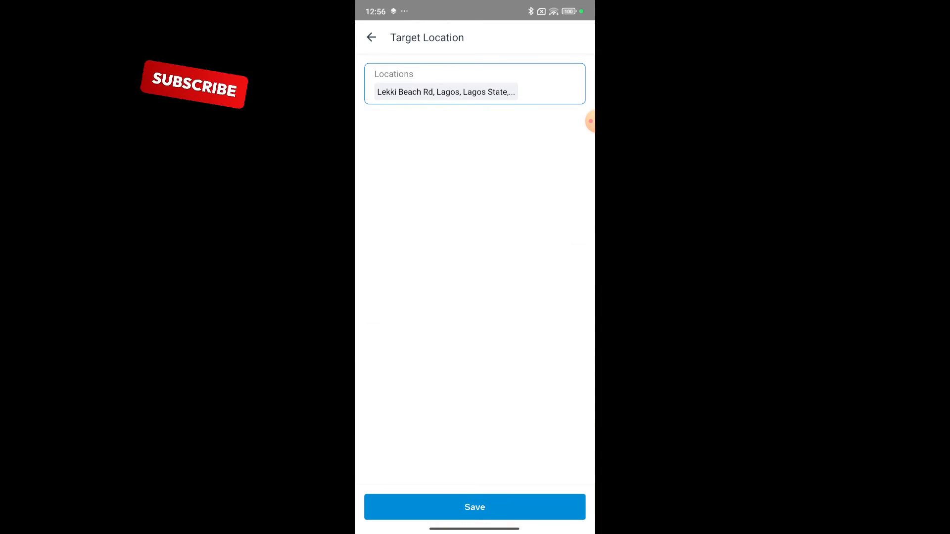
type("berge")
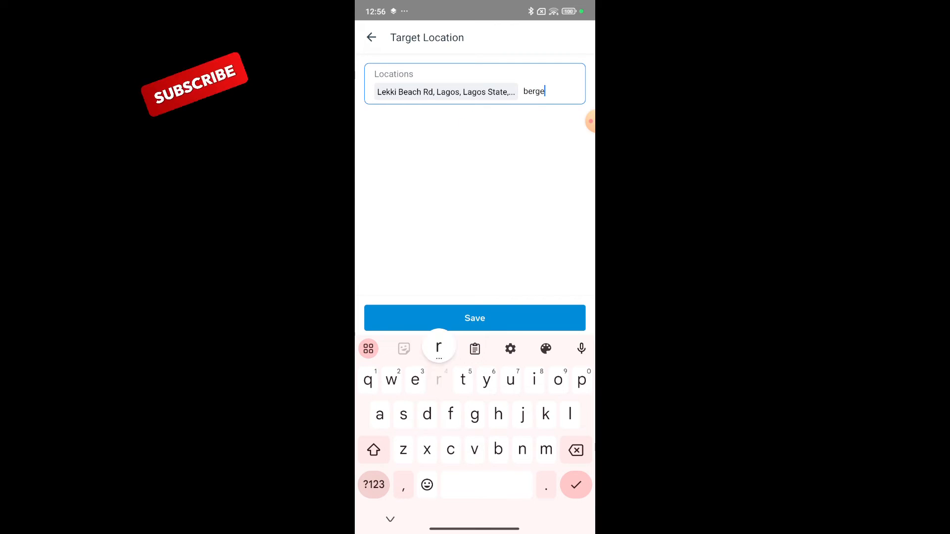
type("r")
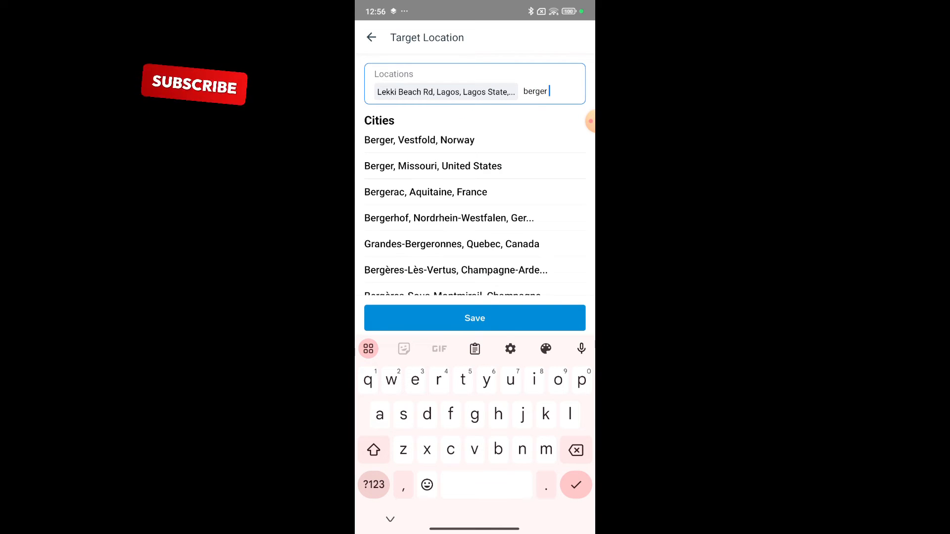
type("lagos")
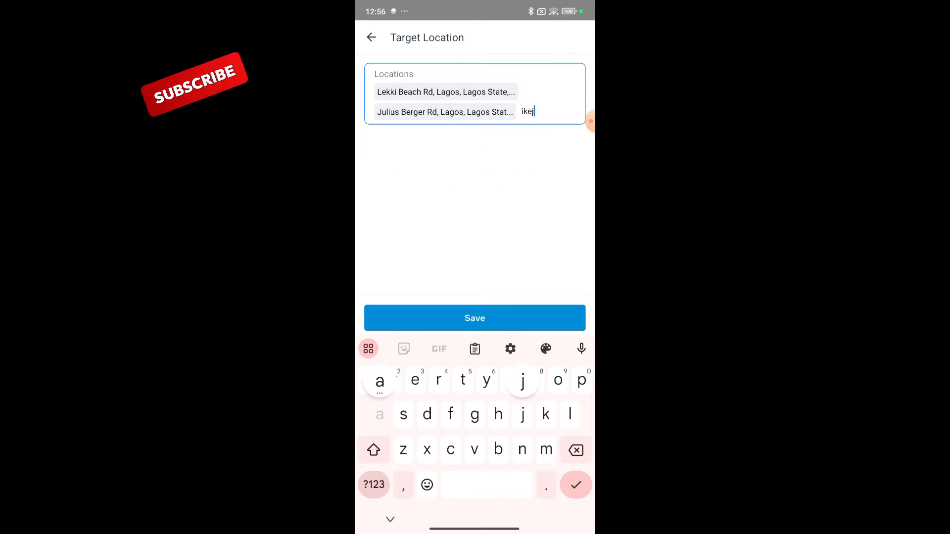
type("a")
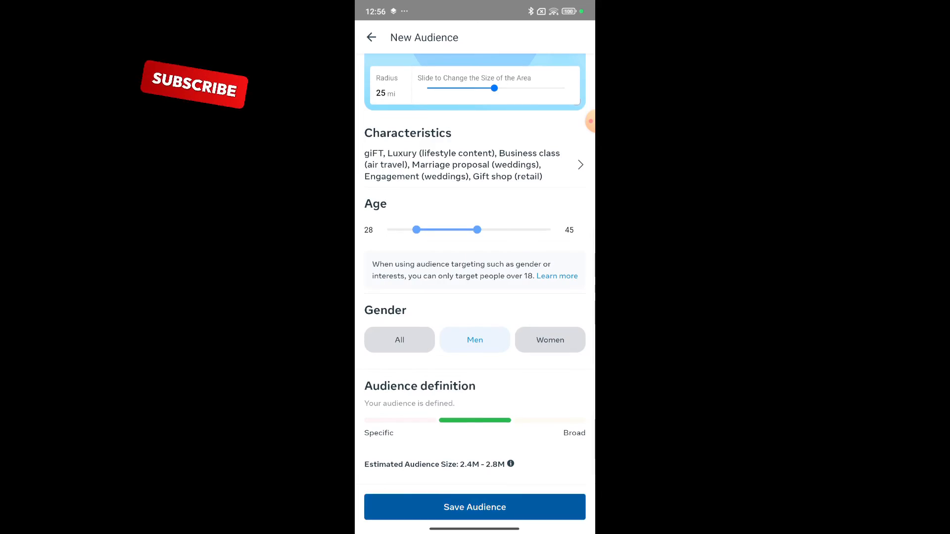
Save the new audience and return to the ad's budget and schedule.
left_click(474, 507)
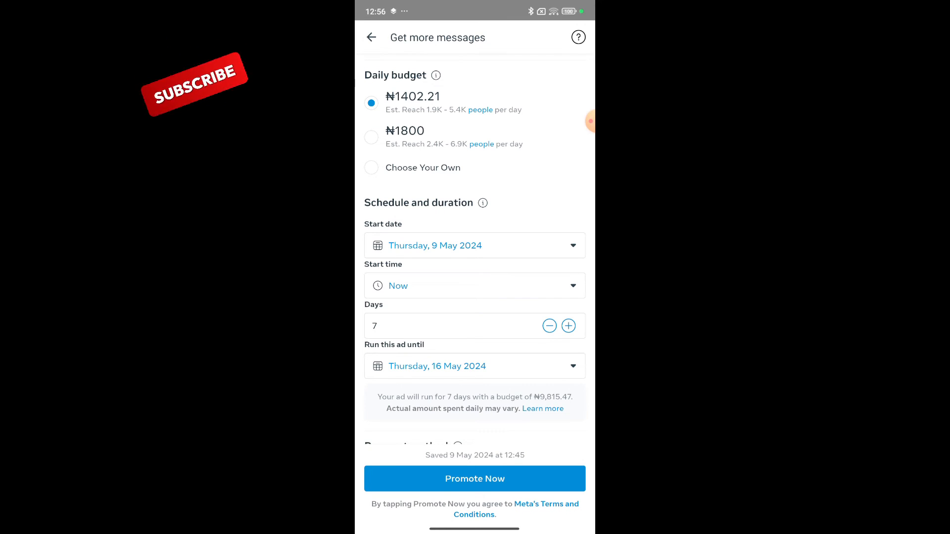
Check the 7-day payment summary and launch the ad with Promote Now.
scroll("down", 3)
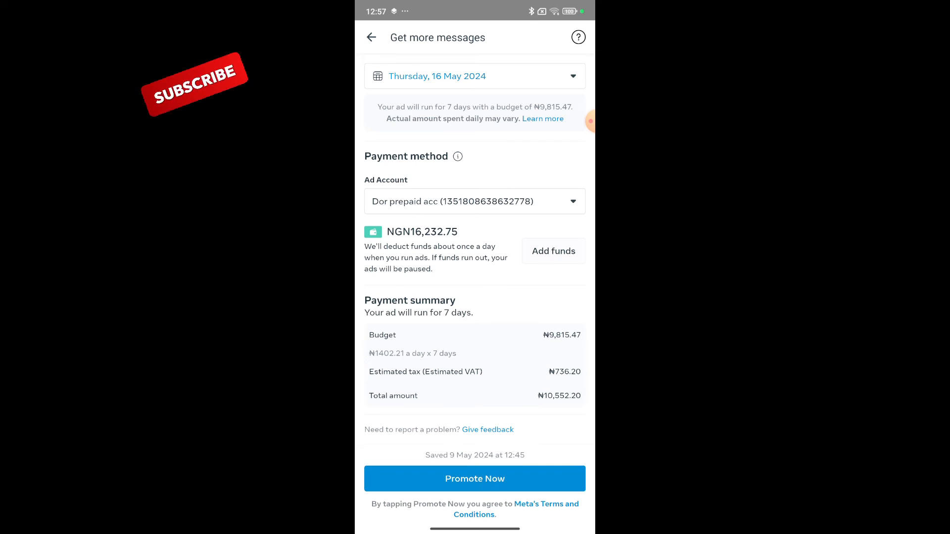
left_click(474, 479)
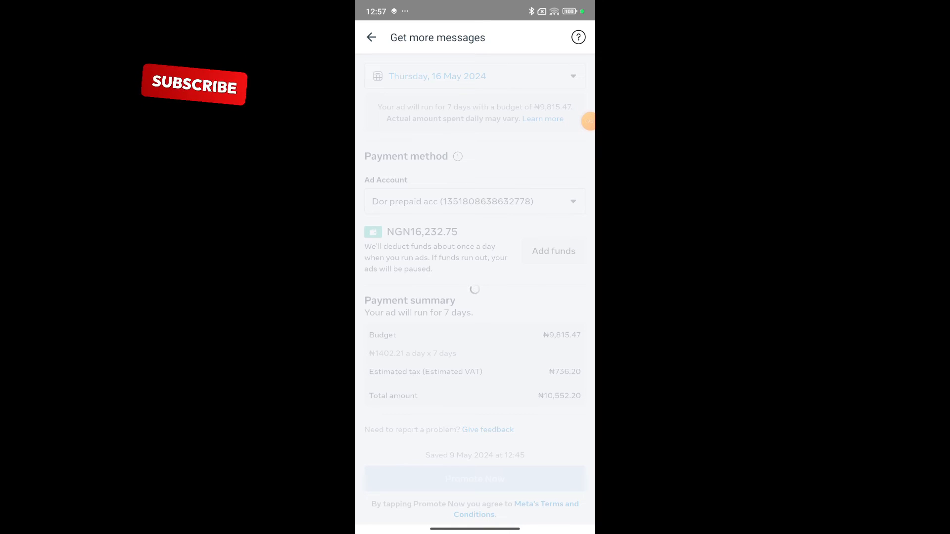
left_click(474, 479)
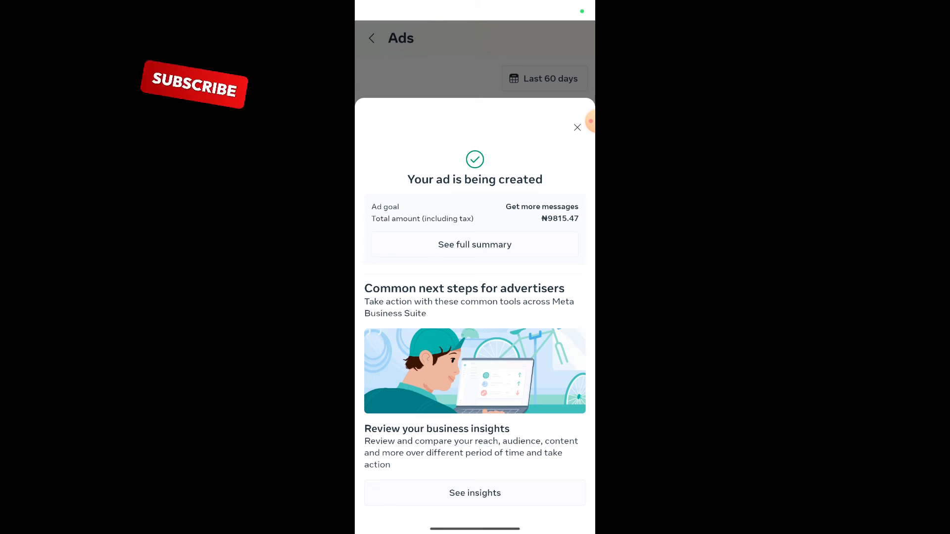
Dismiss the 'Your ad is being created' sheet and open See All Ads from Recent ads.
left_click(578, 128)
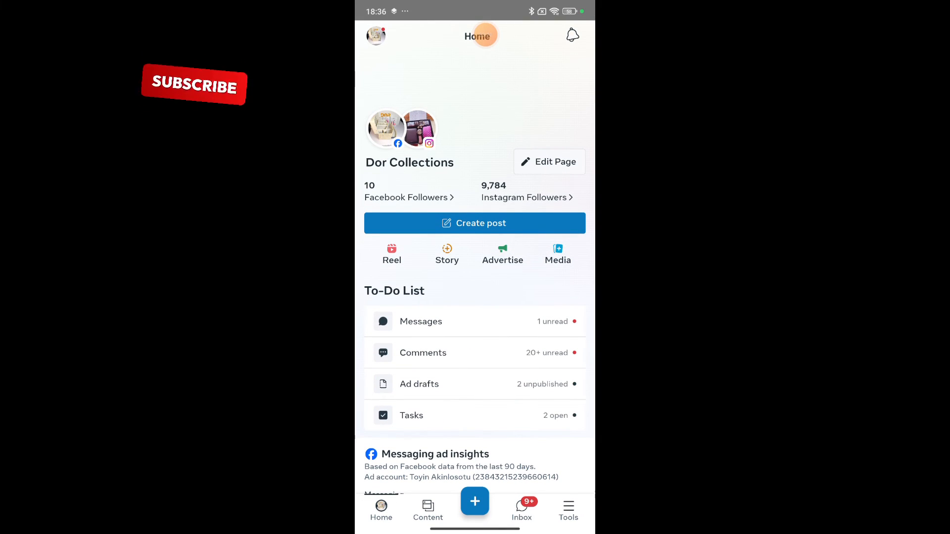
scroll("down", 3)
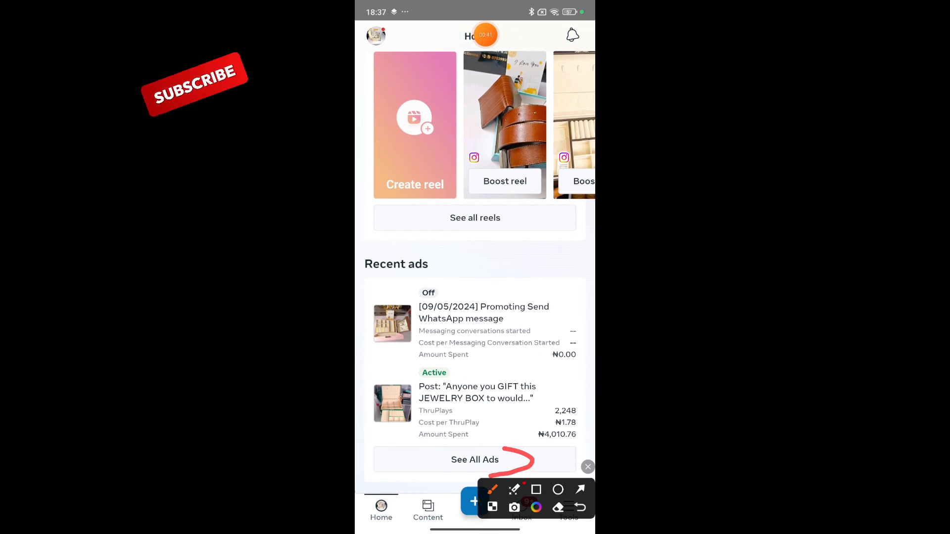
left_click(474, 459)
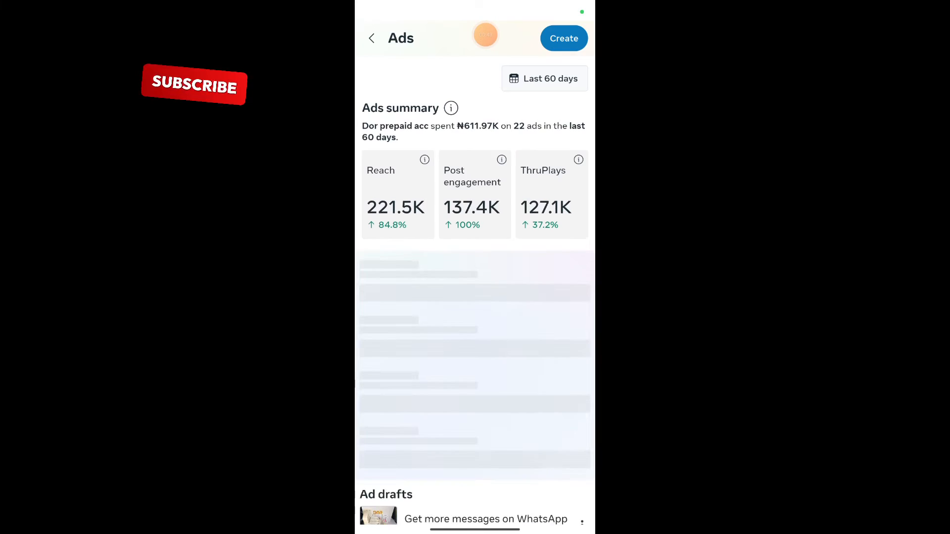